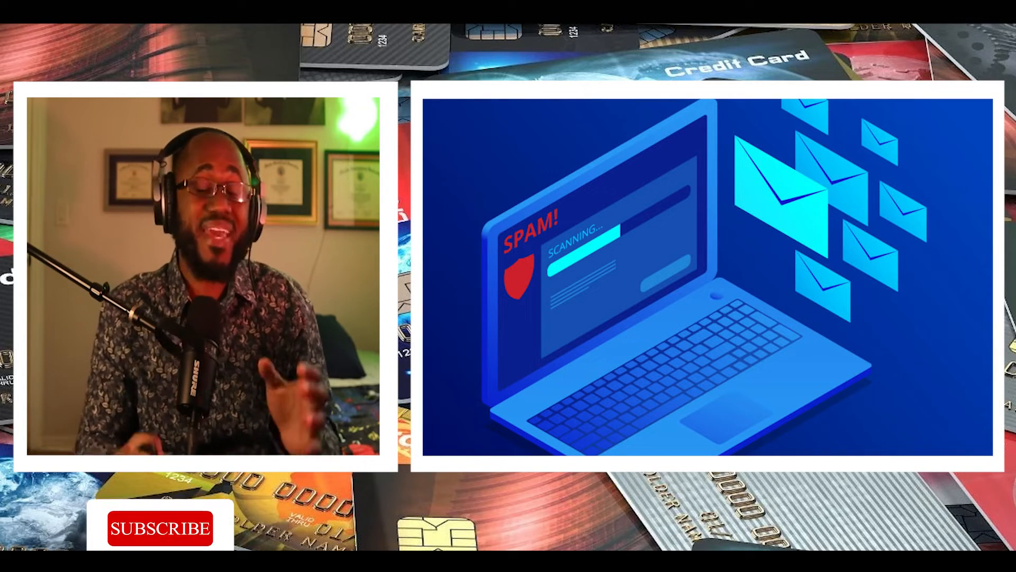
click(159, 527)
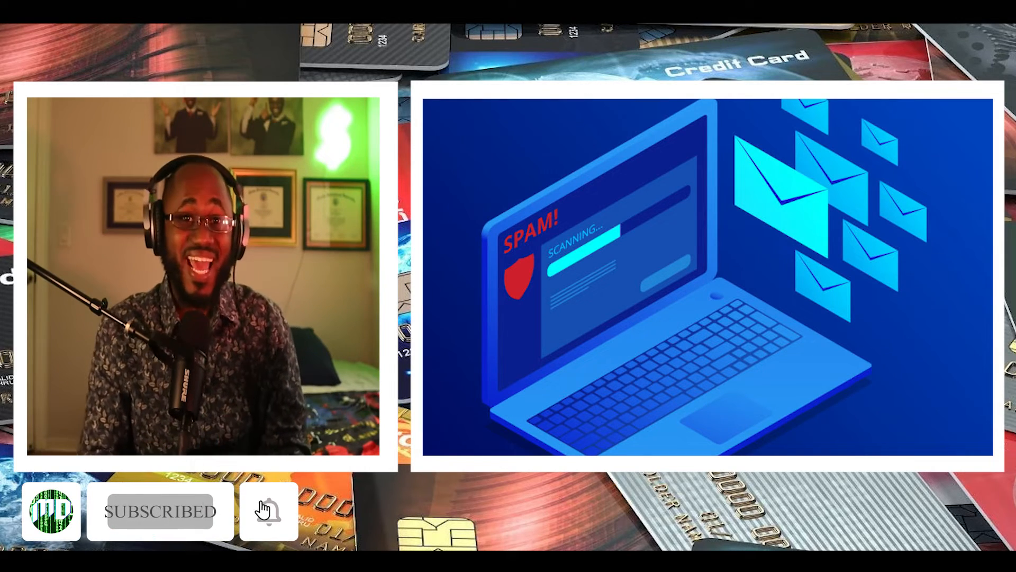